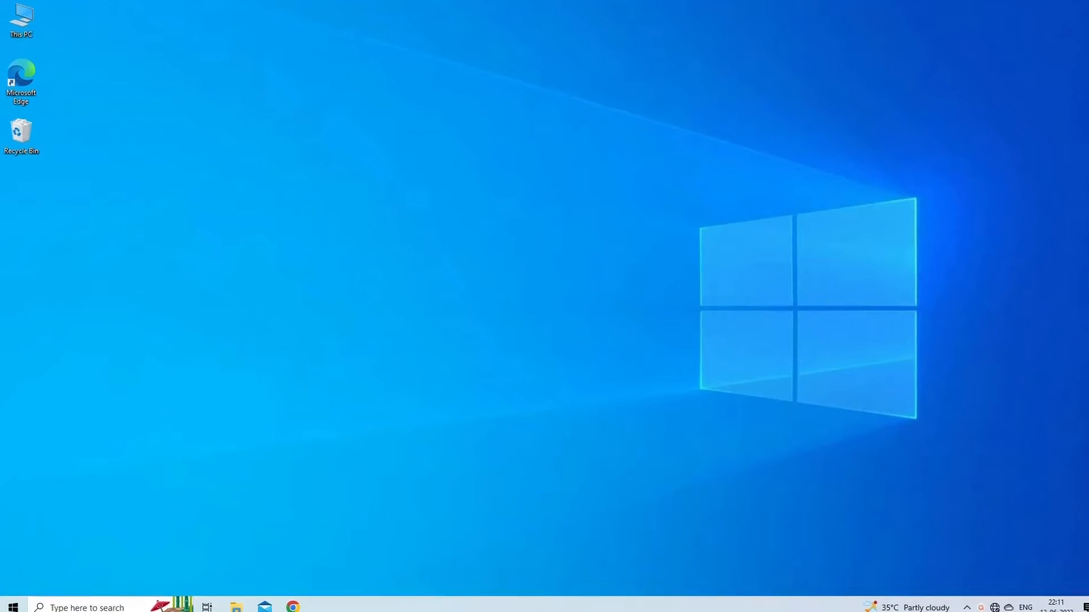
Step: Open the Premiere Pro project containing the grass-at-sunset clip
left_click(170, 608)
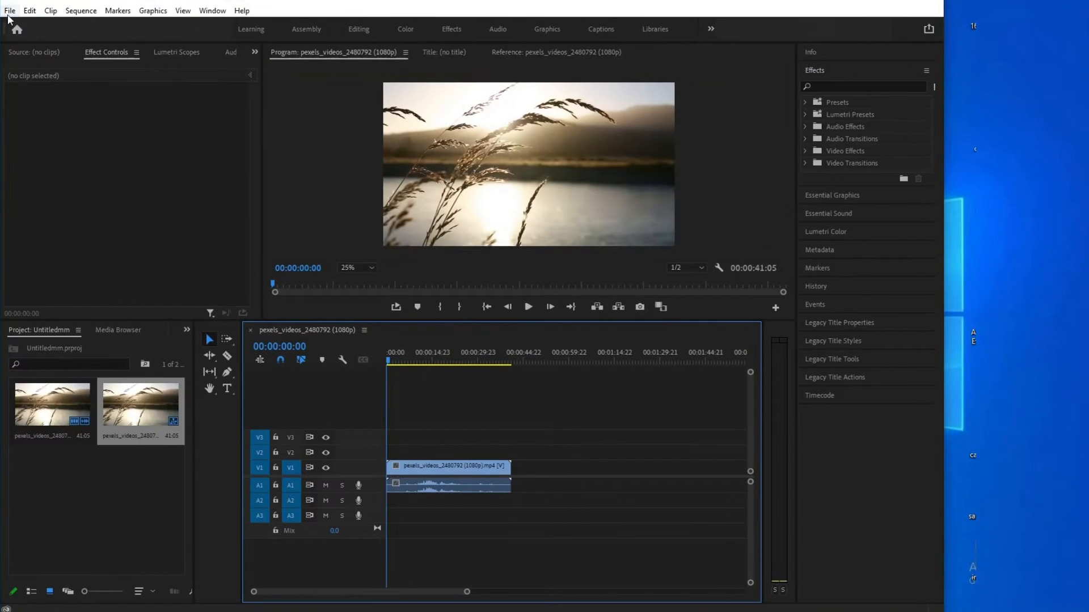
Step: Export the sequence as QuickTime with the None (Uncompressed RGB 8-bit) video codec
left_click(10, 10)
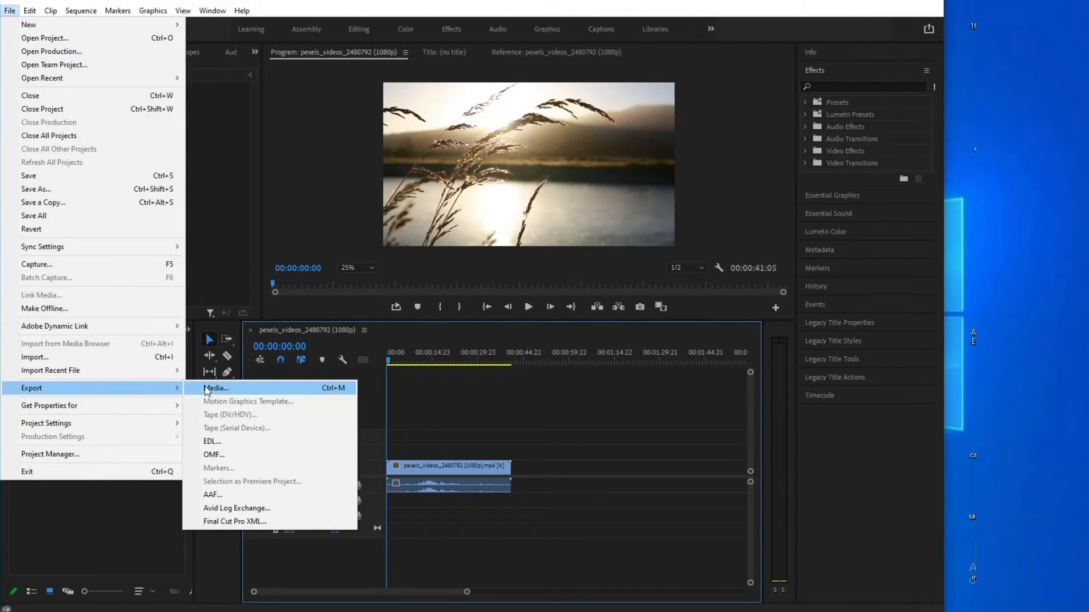
left_click(216, 388)
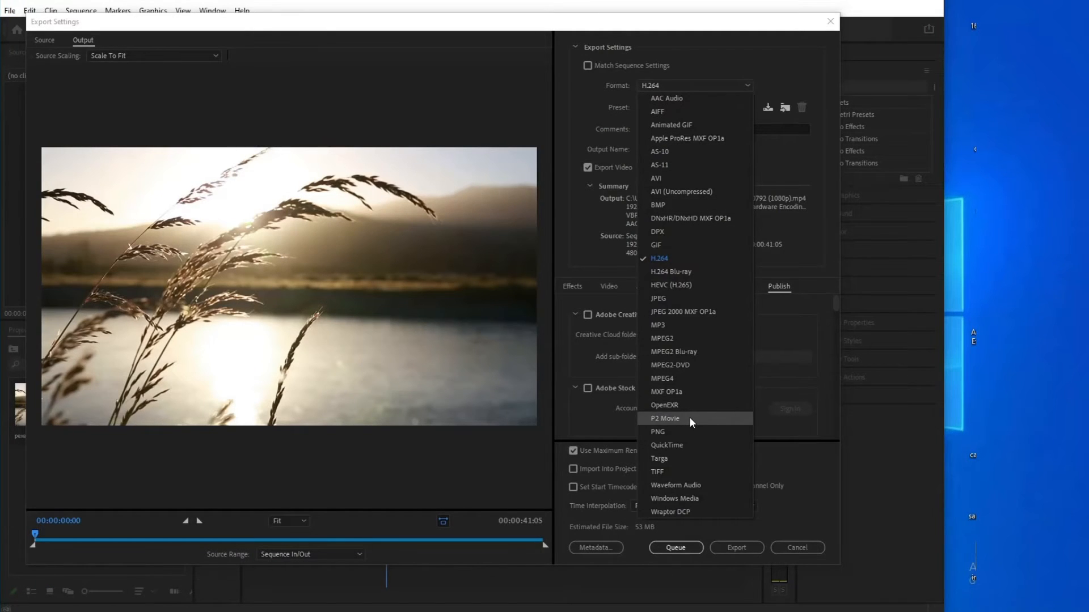
left_click(667, 445)
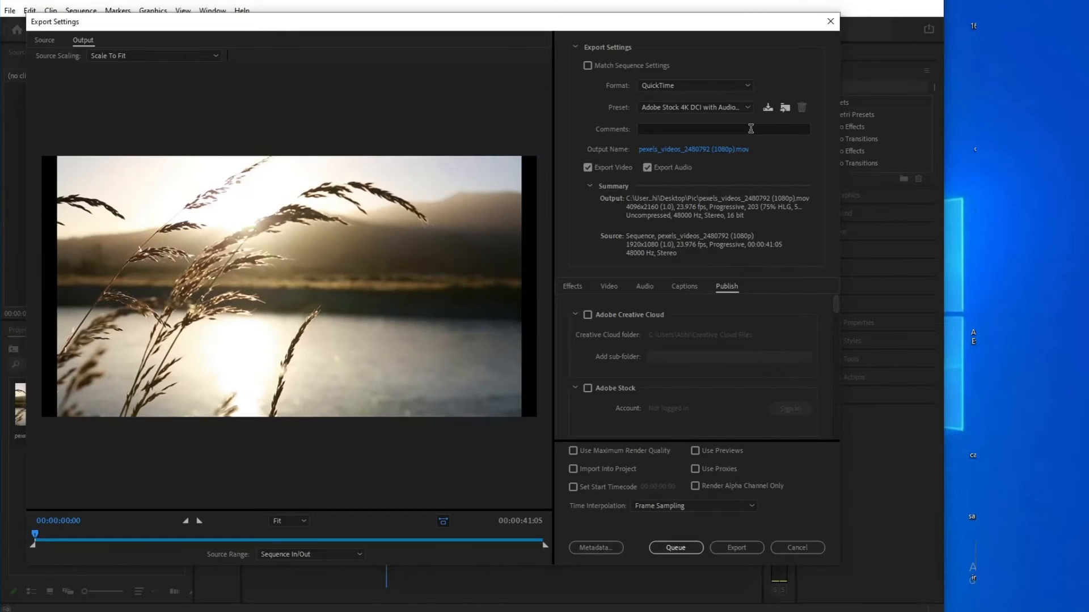
mouse_move(603, 293)
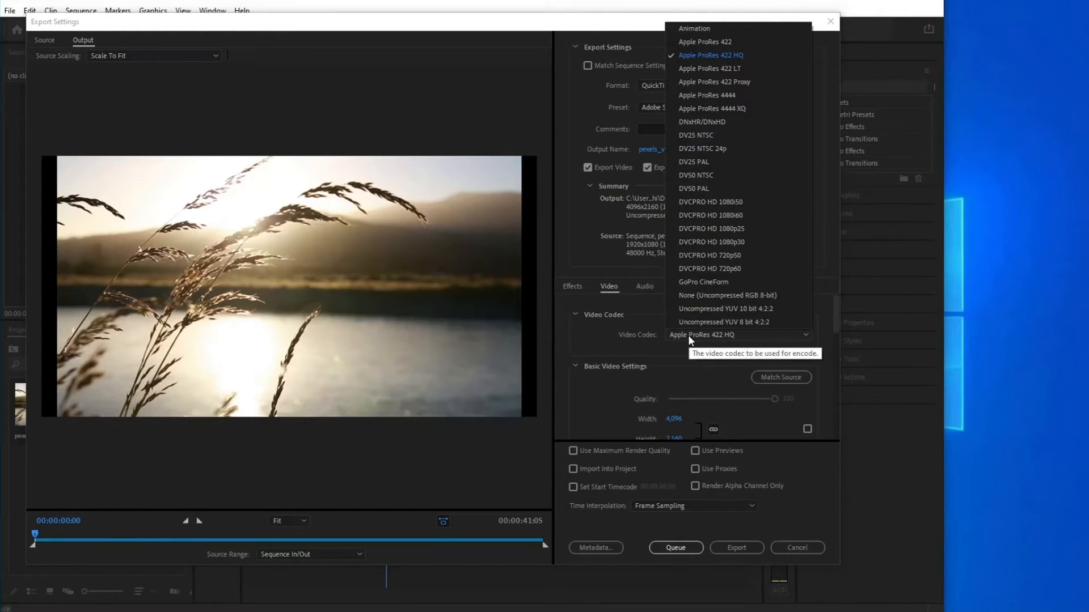
left_click(727, 295)
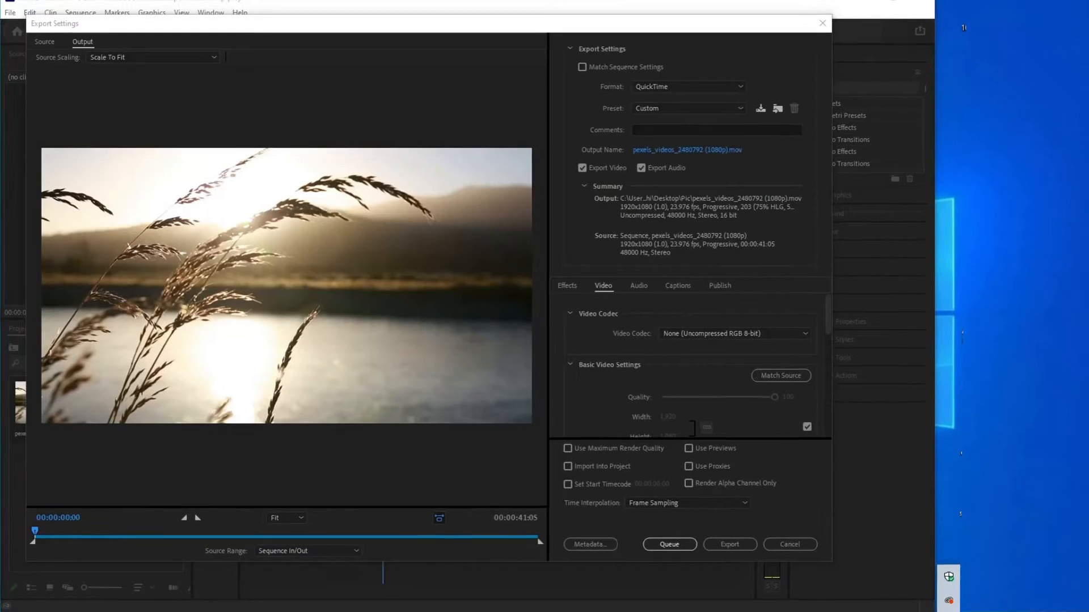
left_click(789, 543)
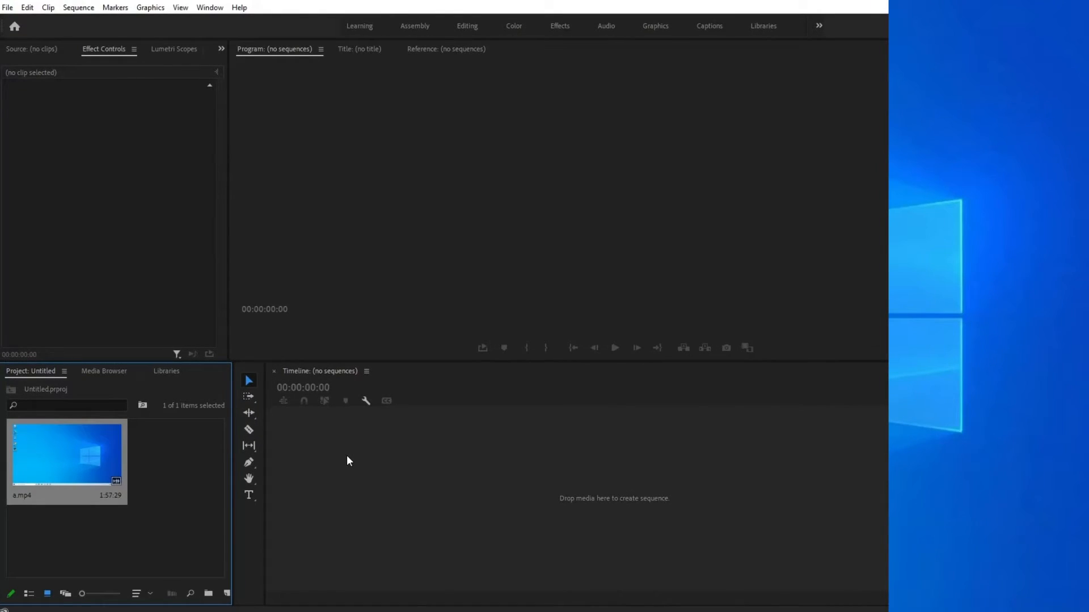
mouse_move(304, 299)
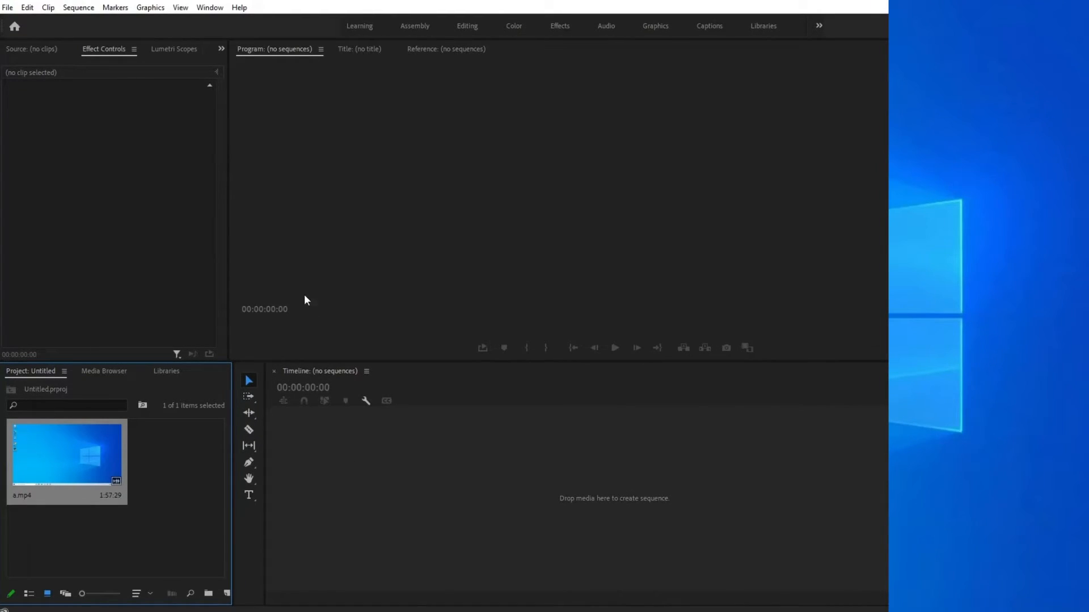
Step: In Media Cache preferences, delete the unused media cache files and confirm
left_click(27, 6)
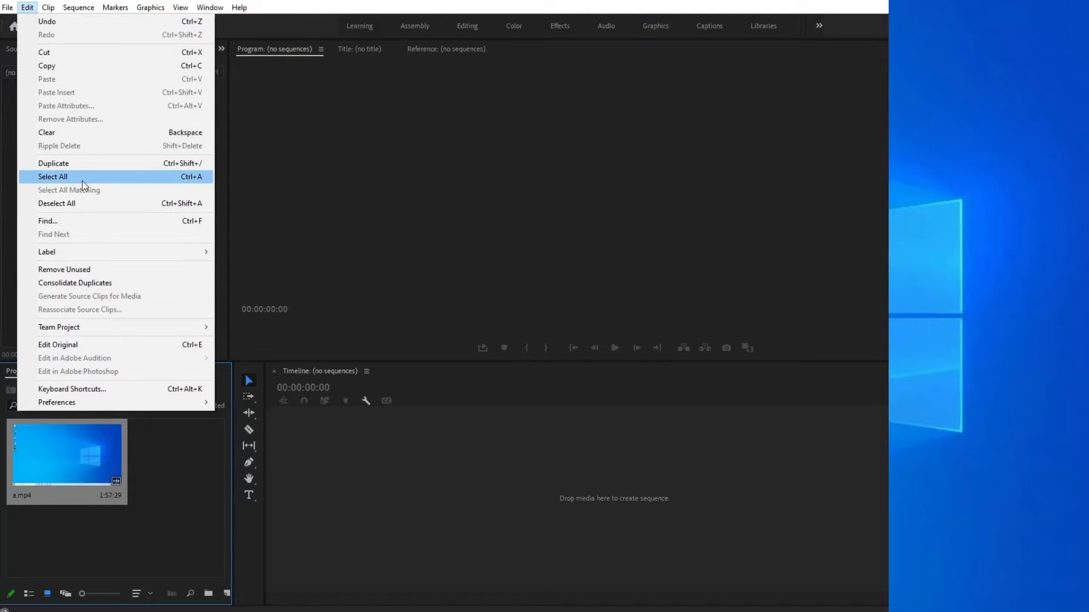
mouse_move(57, 402)
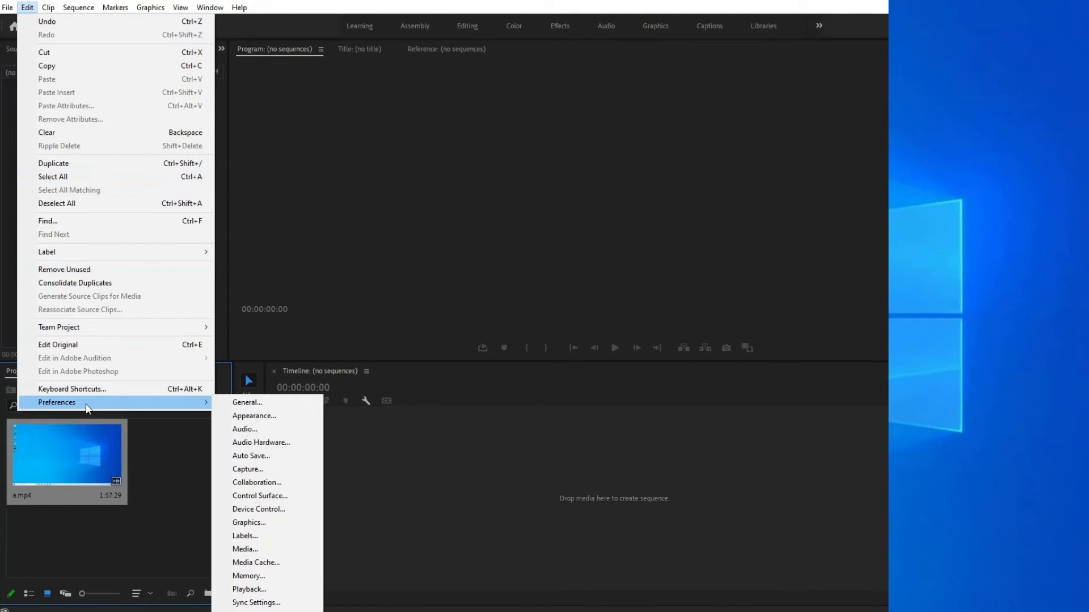
left_click(255, 563)
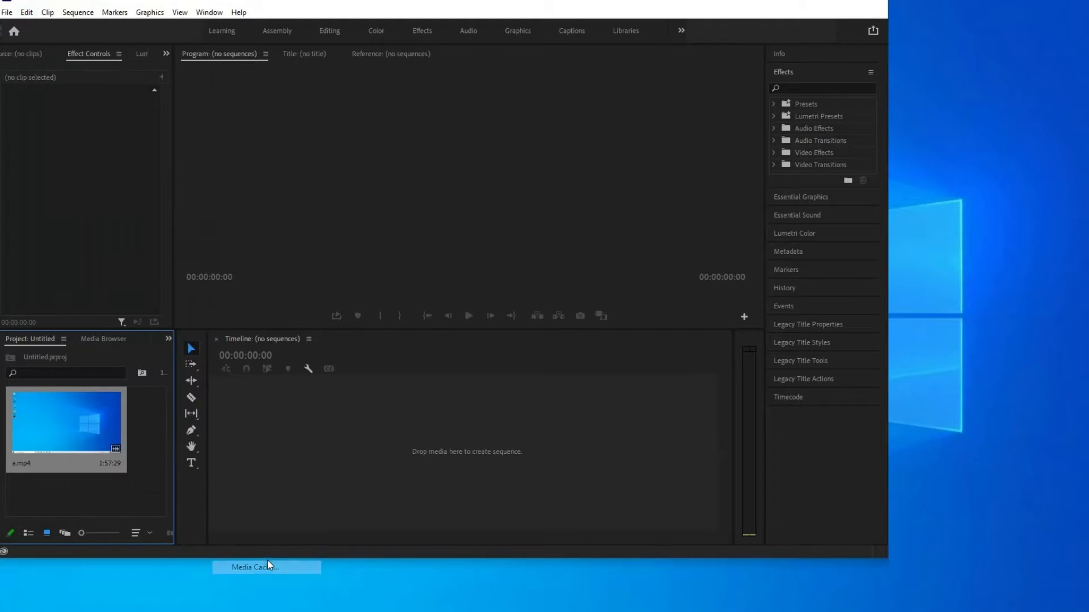
left_click(255, 567)
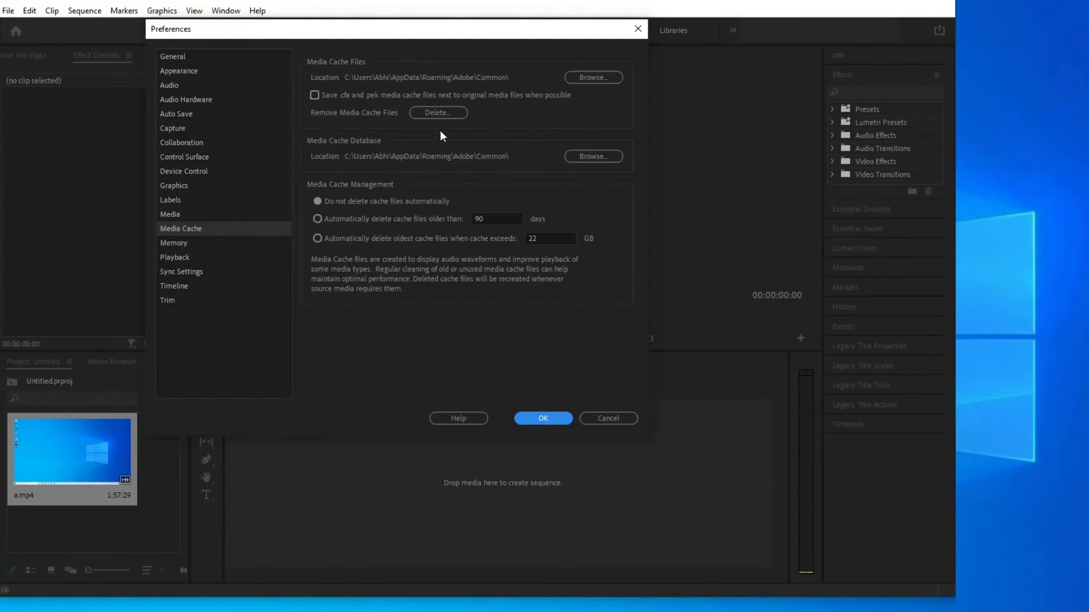
mouse_move(438, 112)
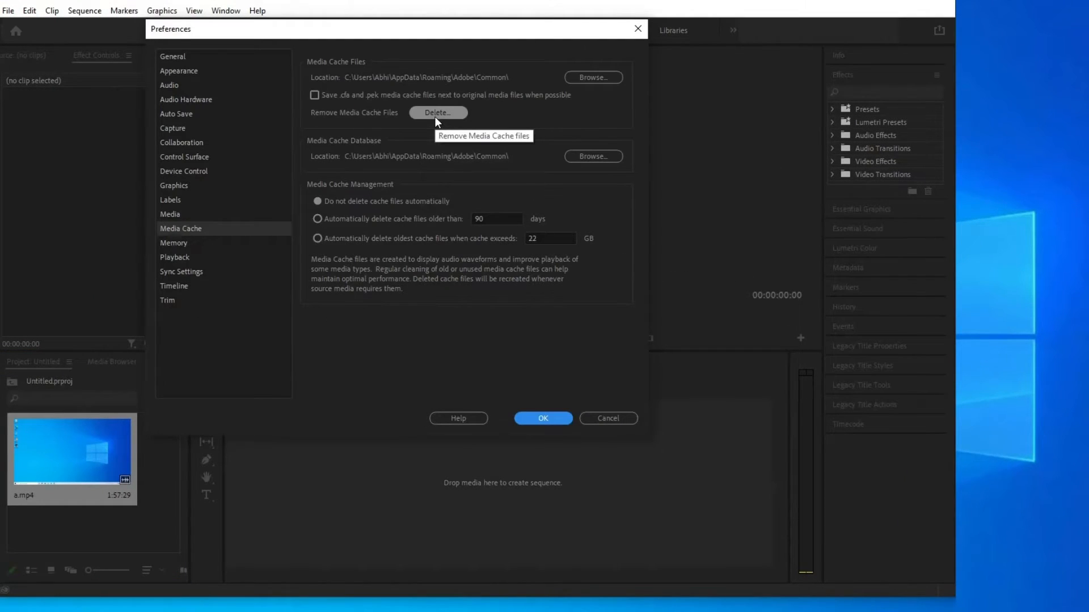
left_click(436, 112)
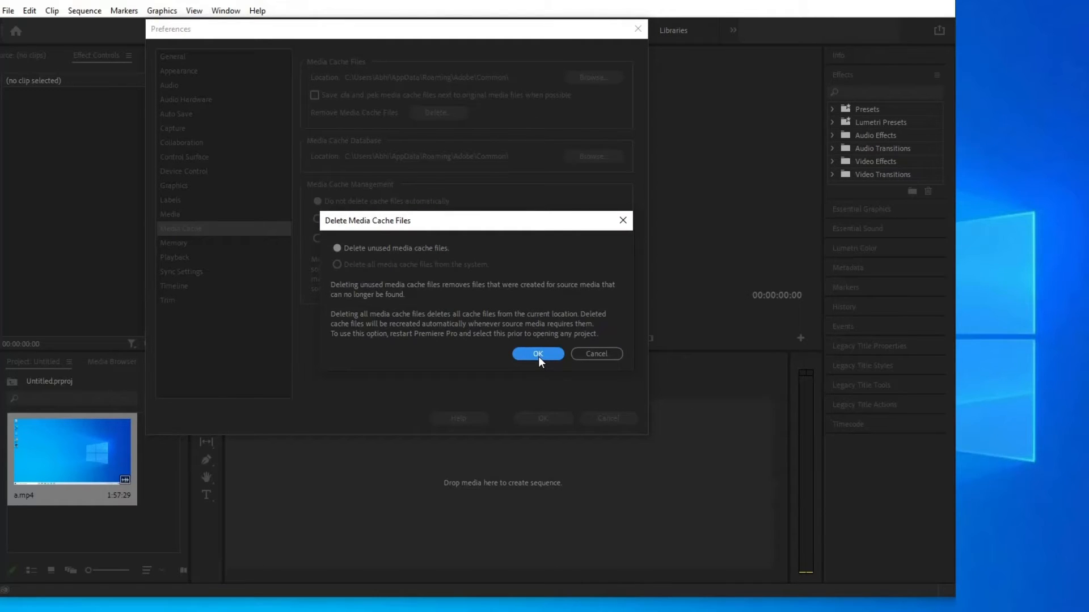
mouse_move(340, 271)
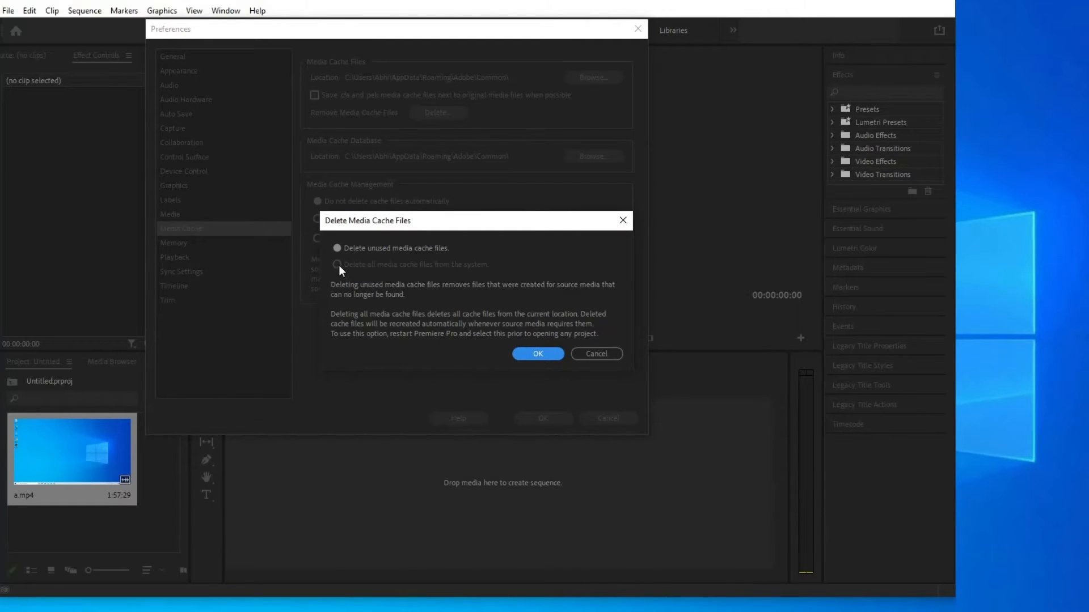
left_click(538, 353)
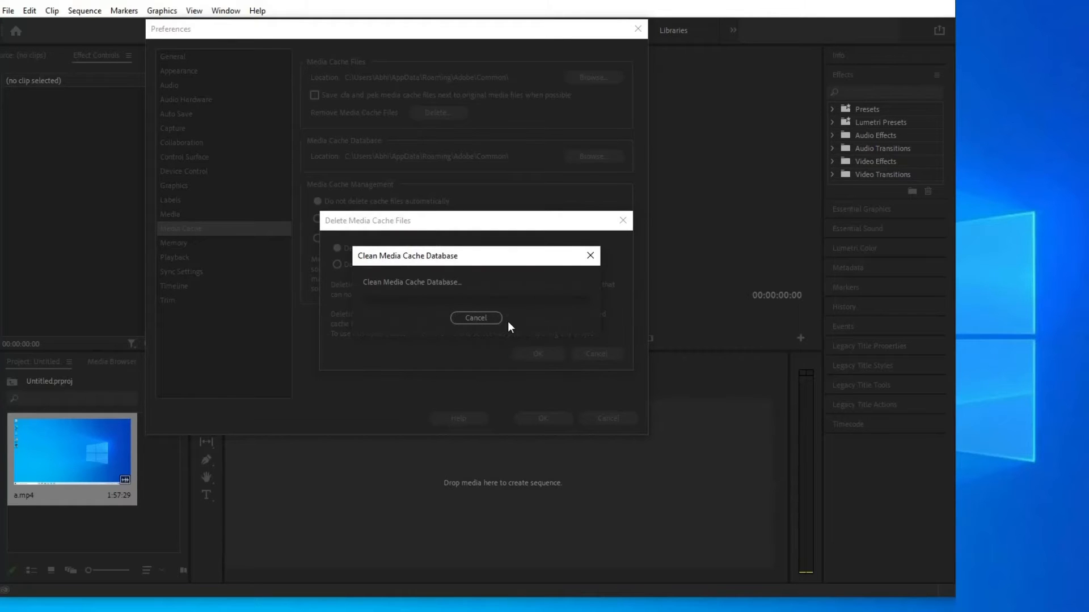
mouse_move(540, 394)
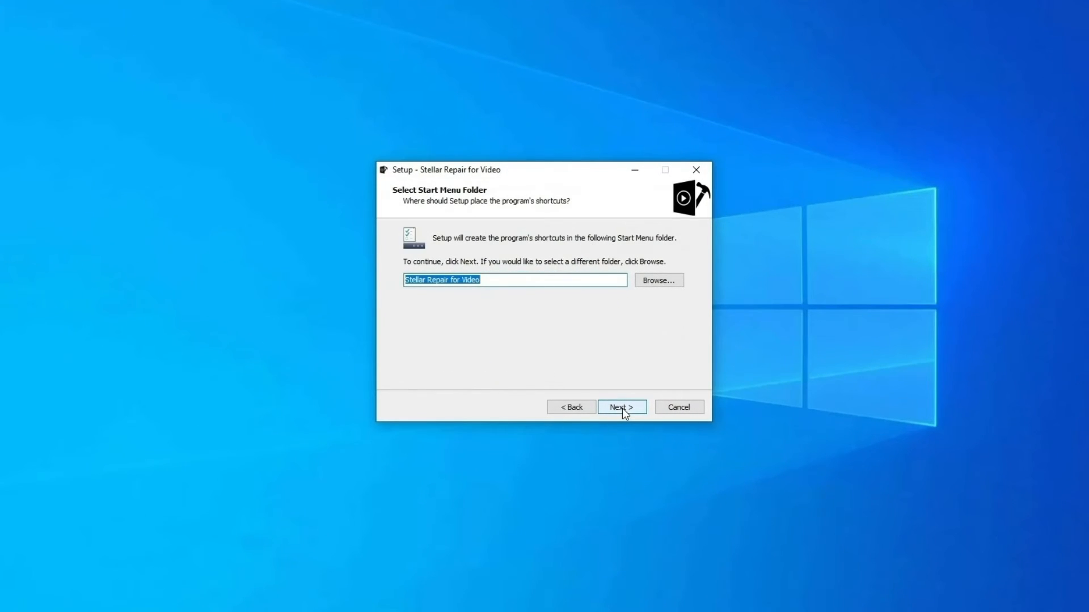
Step: Finish installing Stellar Repair for Video with the default Start Menu folder
left_click(620, 407)
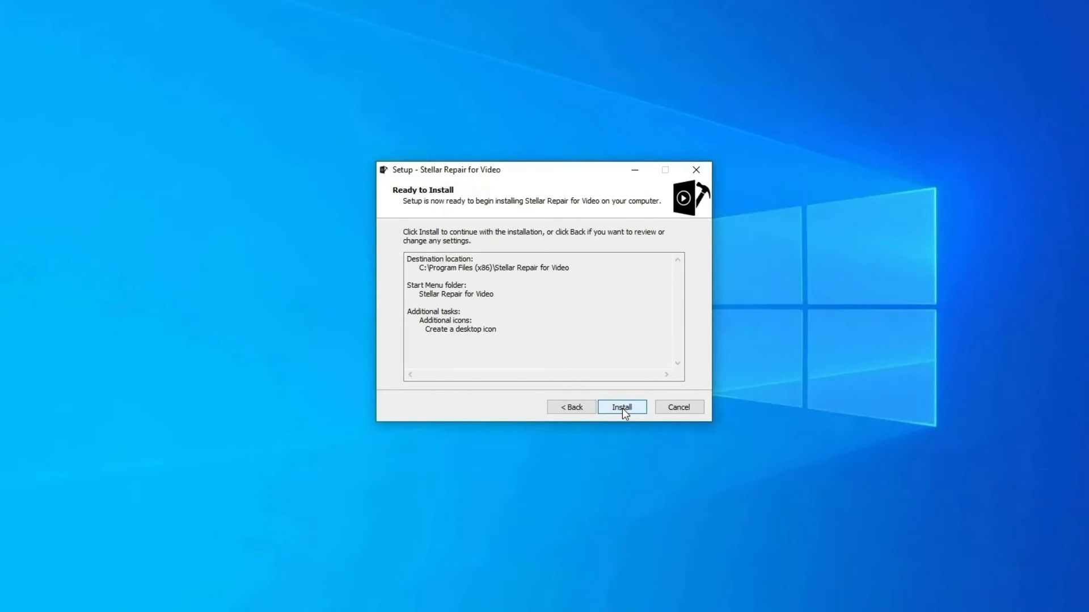
left_click(621, 407)
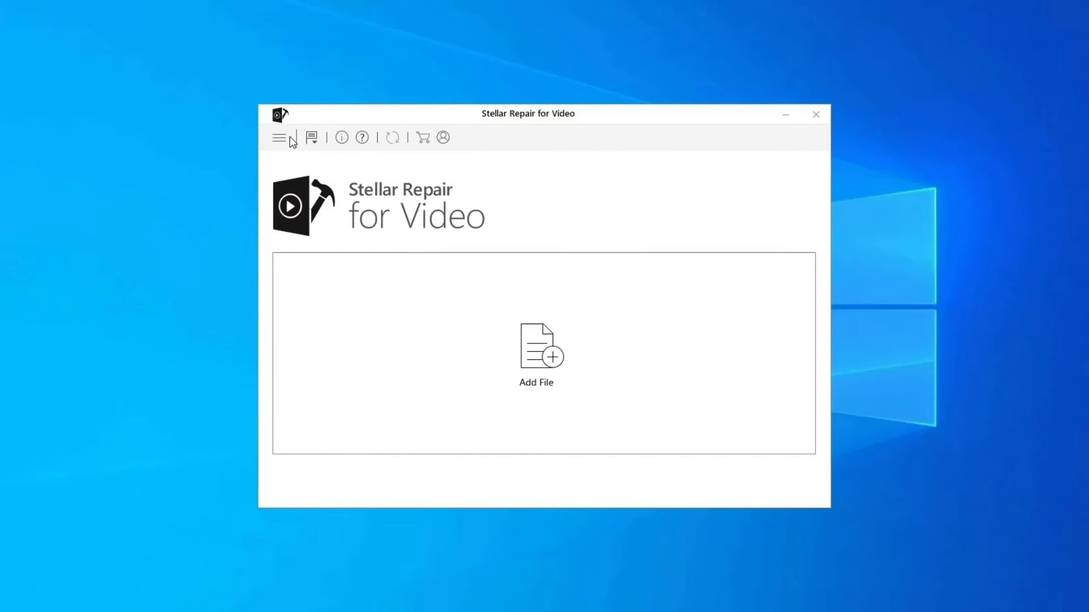
Step: Add the video from the Desktop VIDEO folder and repair it until marked Completed
left_click(537, 347)
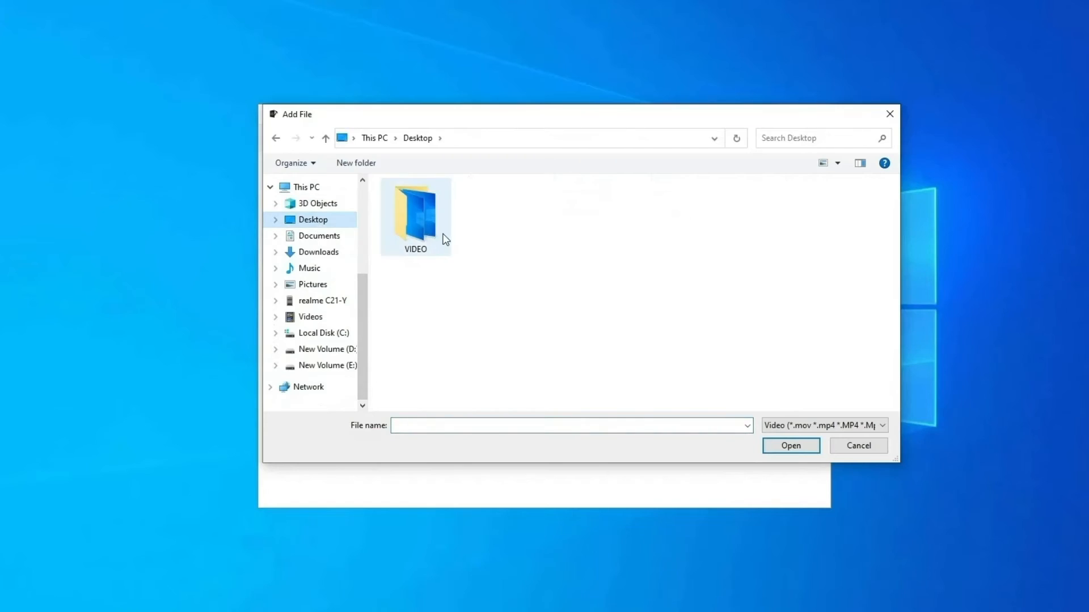
left_click(790, 445)
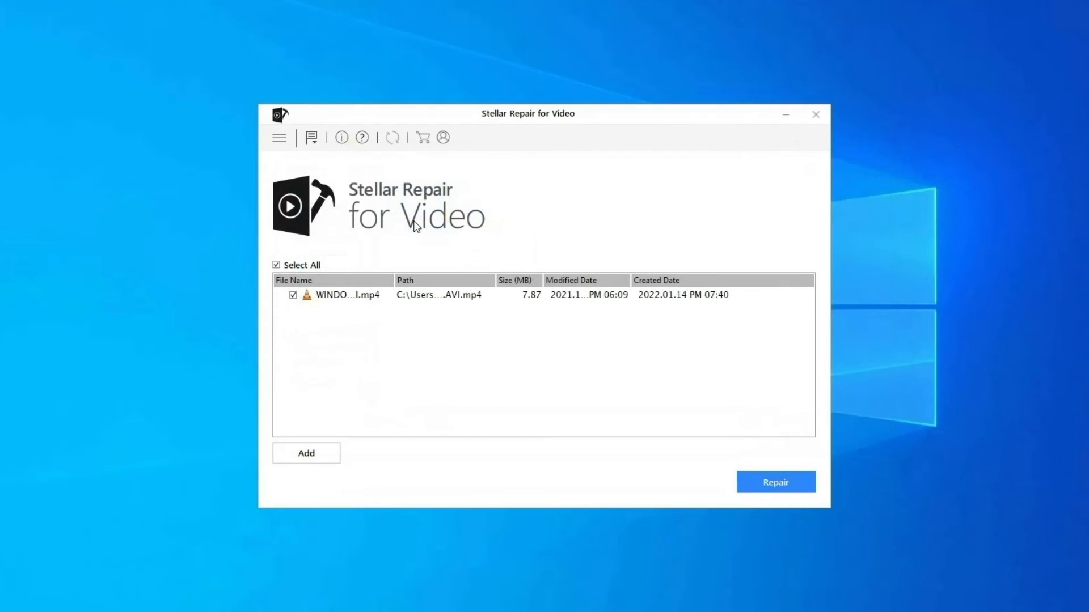
left_click(775, 482)
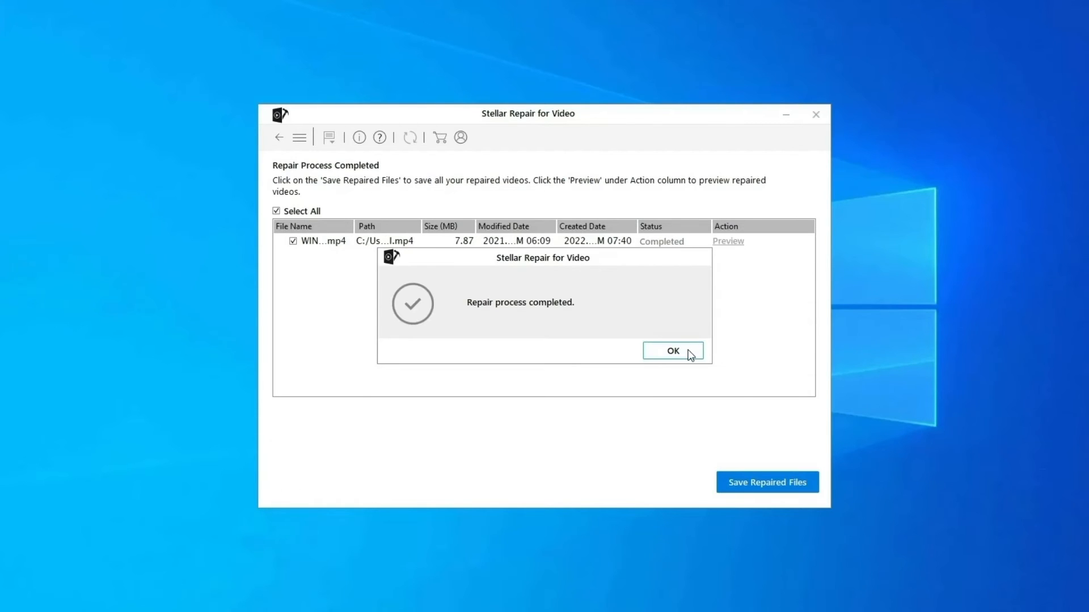
left_click(671, 351)
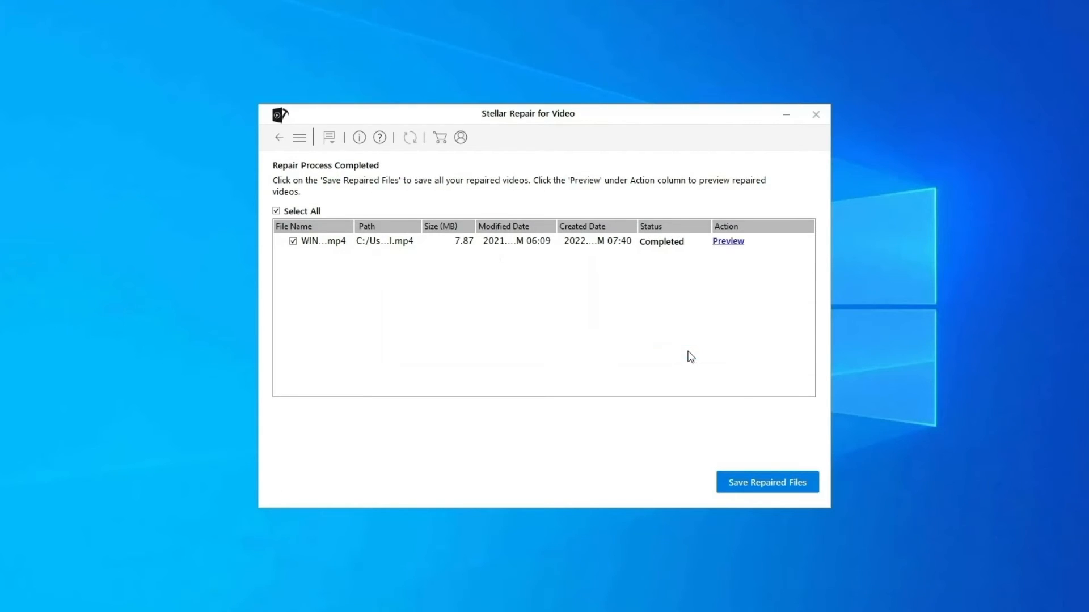
mouse_move(733, 252)
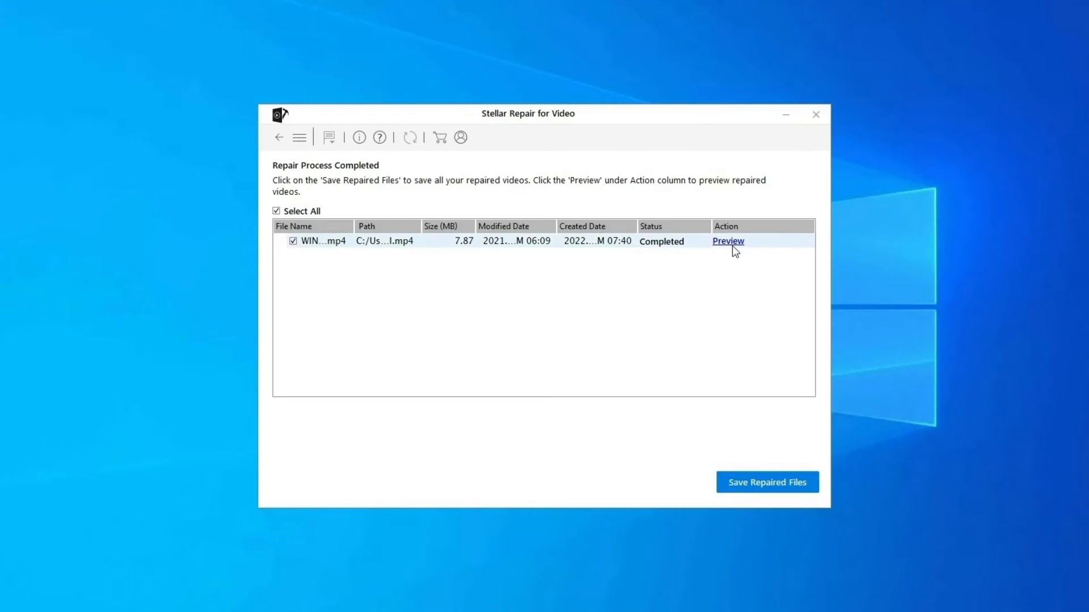
mouse_move(767, 482)
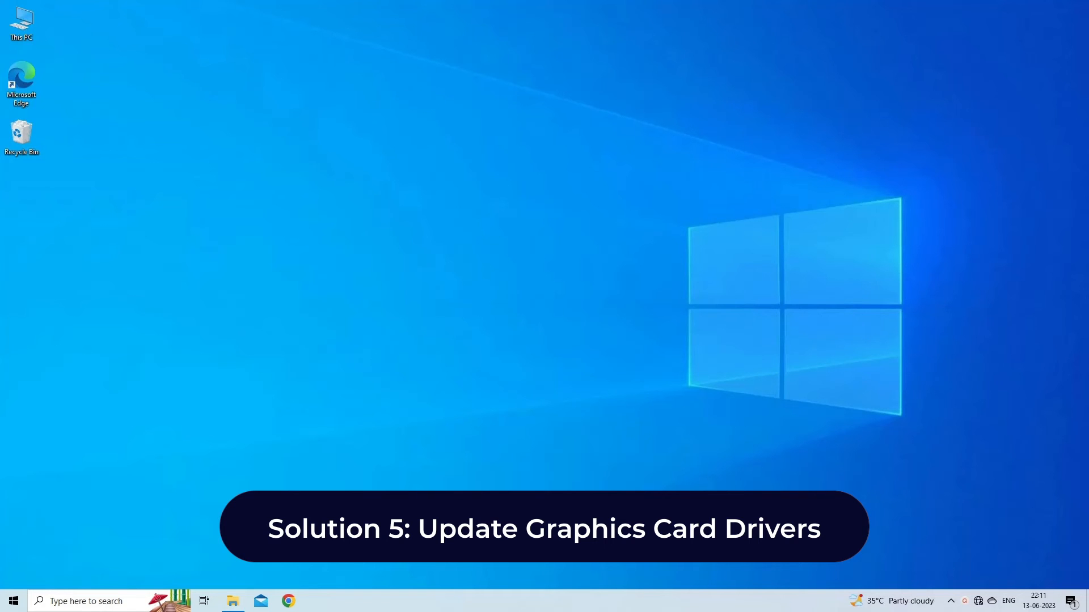
Step: Search automatically for NVIDIA GeForce GTX 1650 driver updates, confirming the best driver is installed
right_click(12, 601)
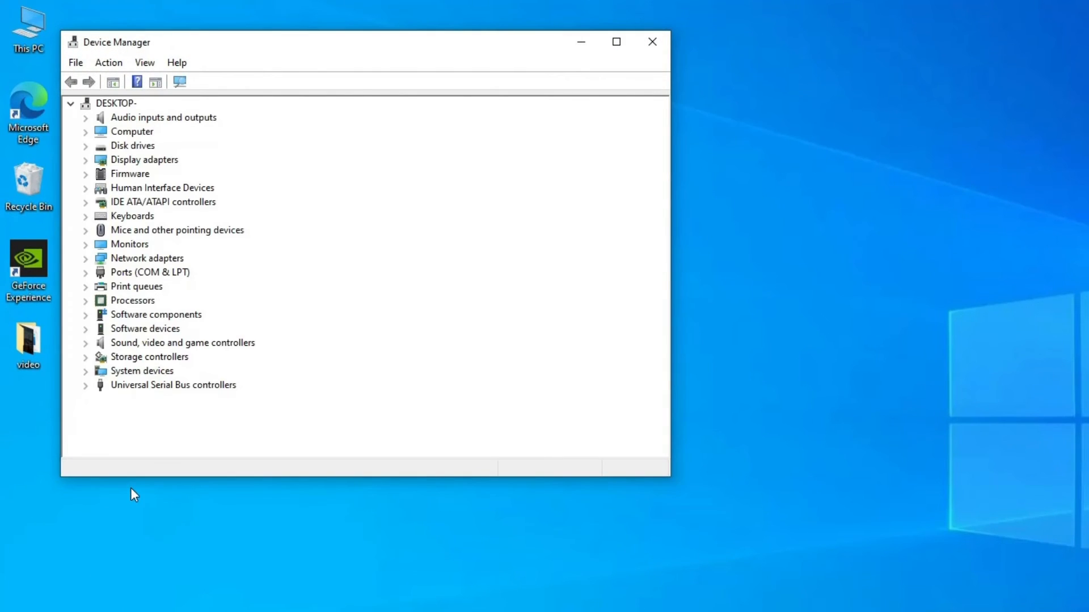
left_click(85, 159)
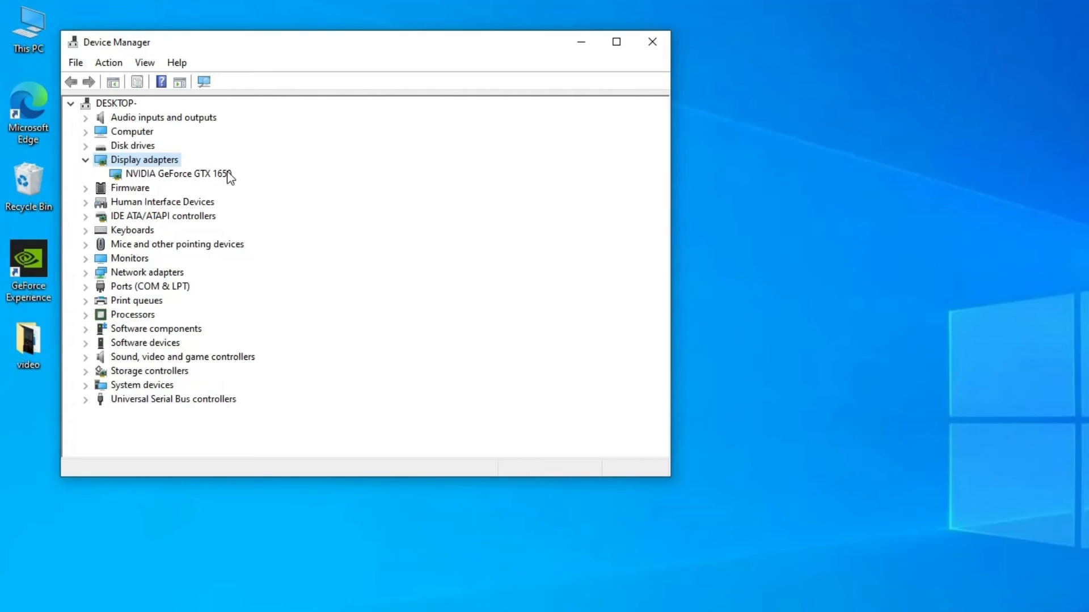
right_click(177, 174)
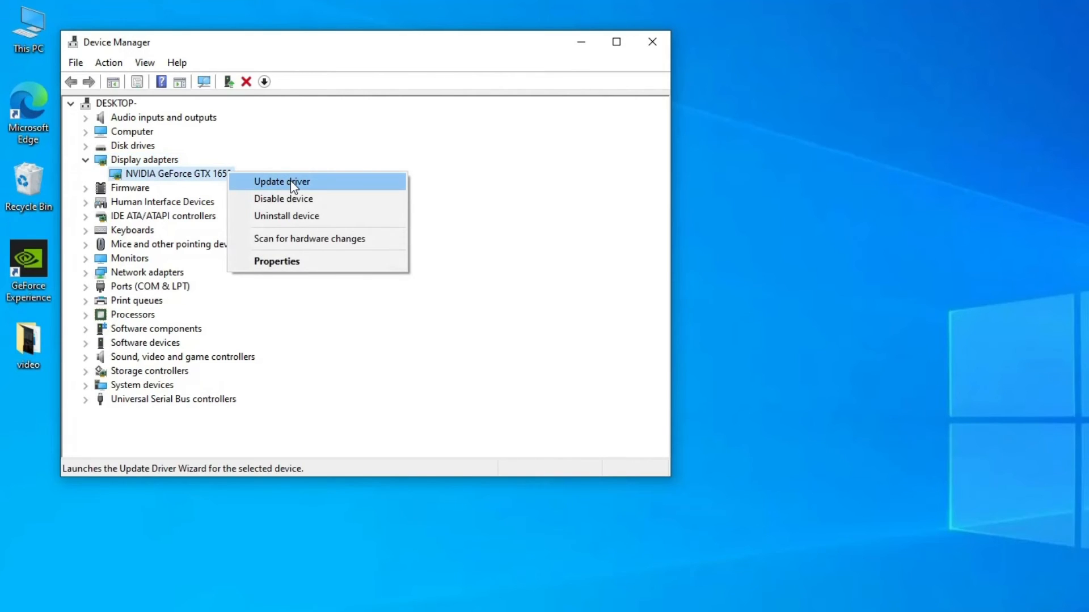
left_click(281, 182)
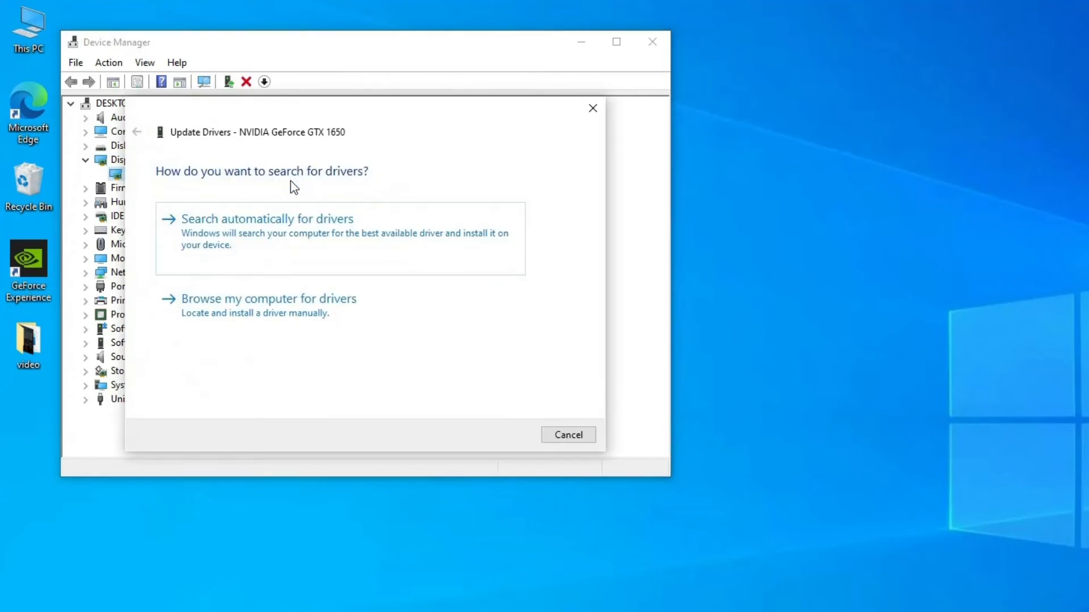
mouse_move(236, 248)
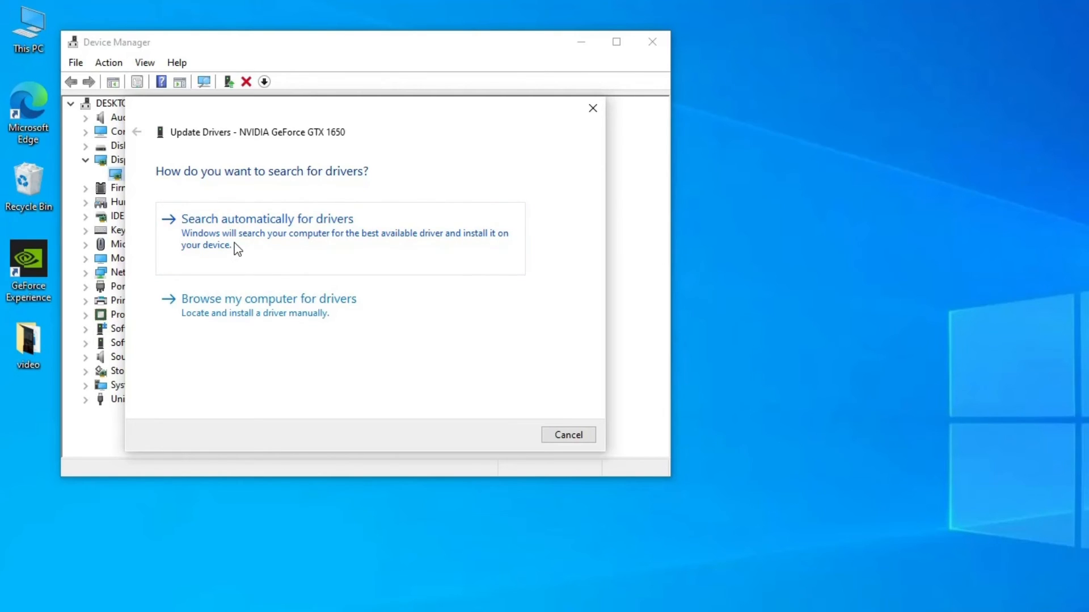
left_click(267, 219)
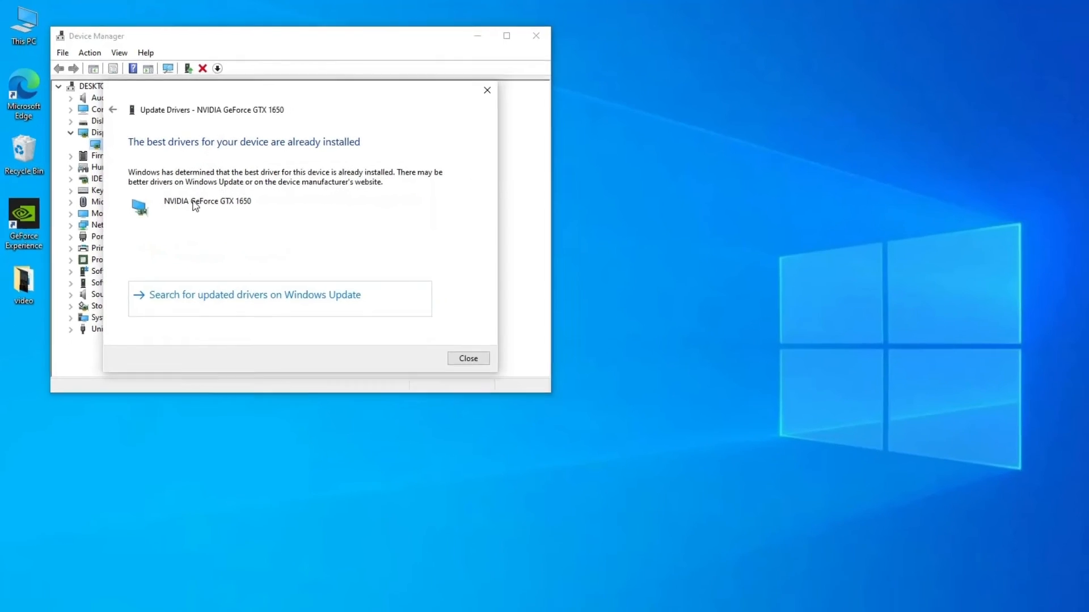
left_click(467, 359)
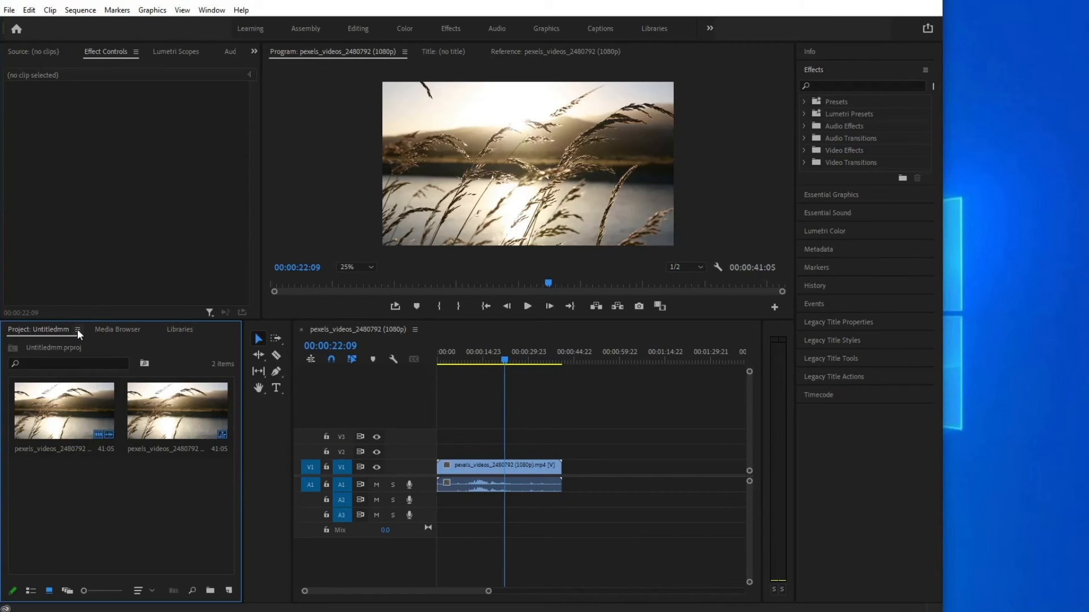
Step: Enable Preview Area from the Project panel menu and select the preview thumbnail
left_click(79, 333)
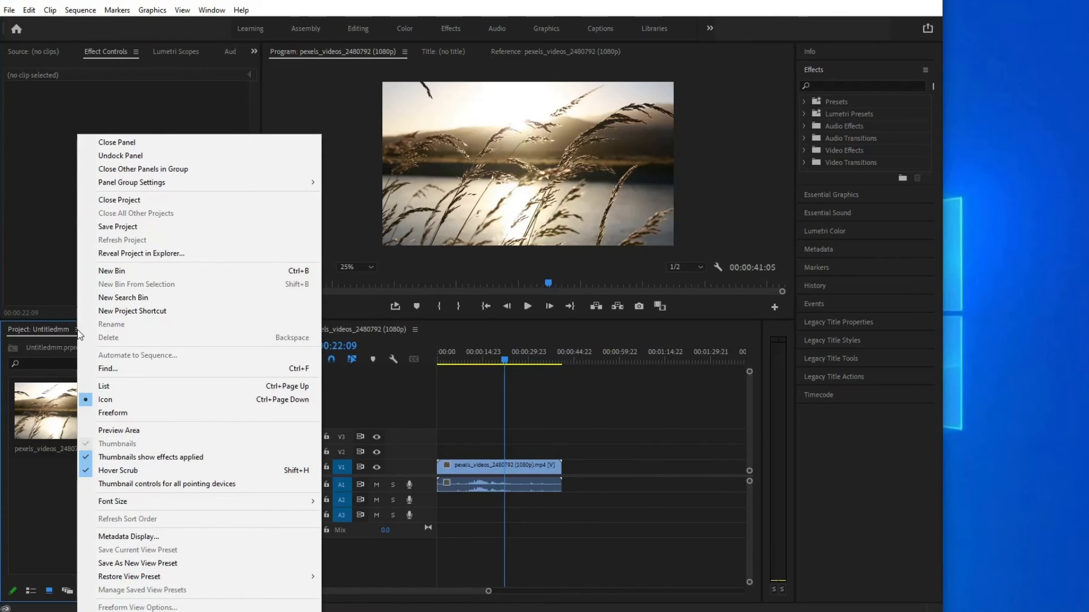
mouse_move(125, 401)
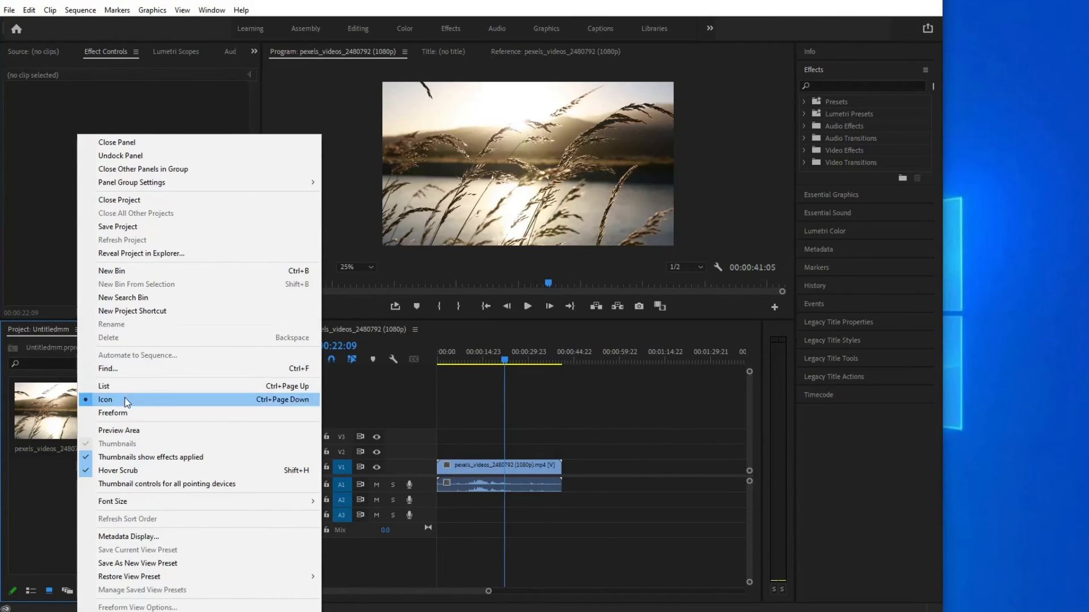
left_click(105, 399)
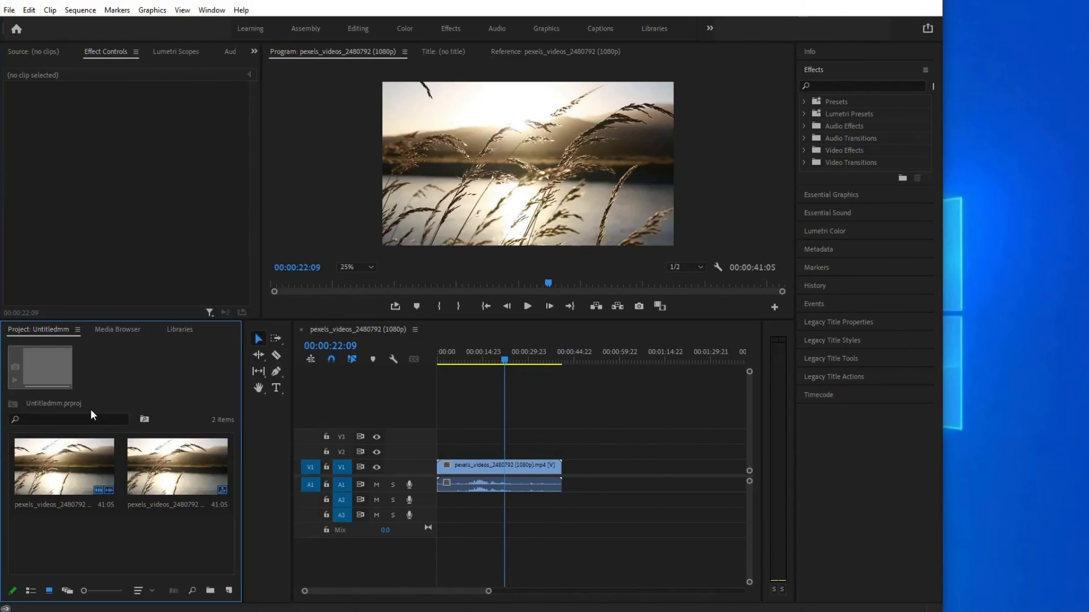
mouse_move(60, 373)
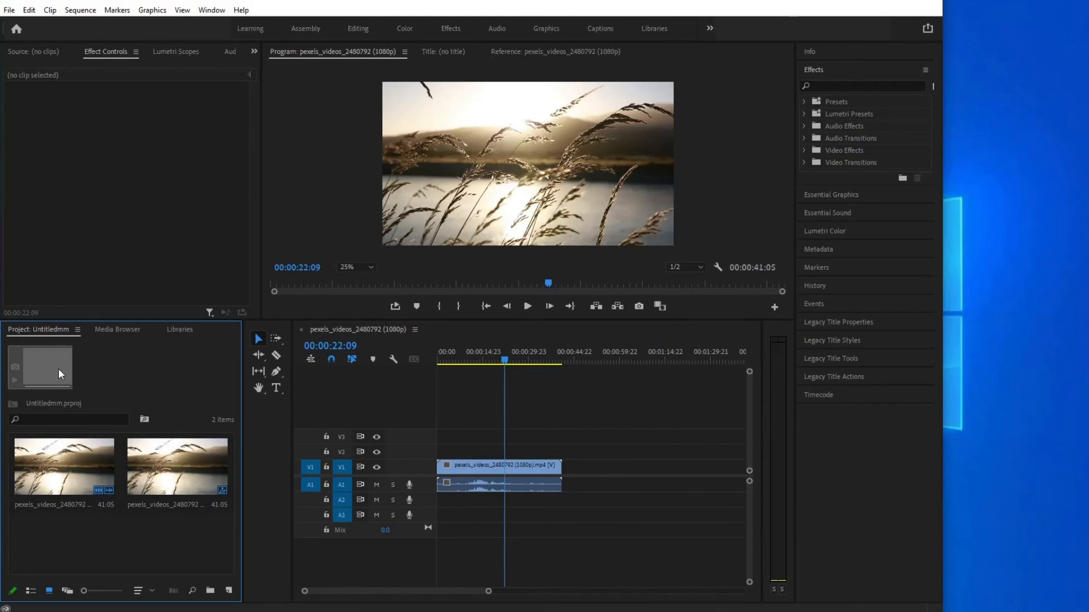
left_click(177, 466)
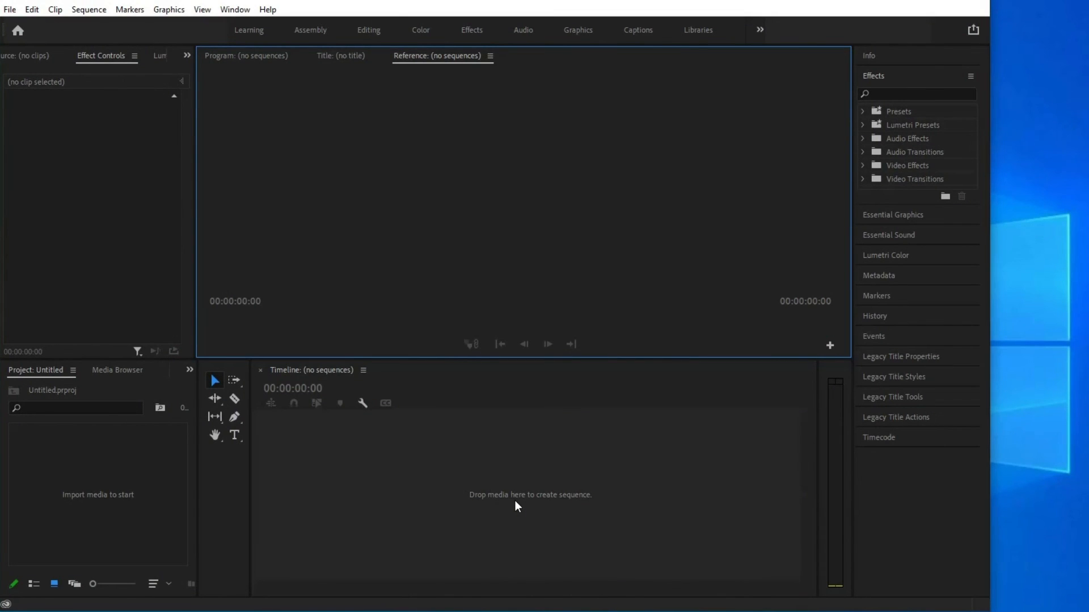
Step: Show the Help commands that include checking for Premiere Pro updates
left_click(268, 10)
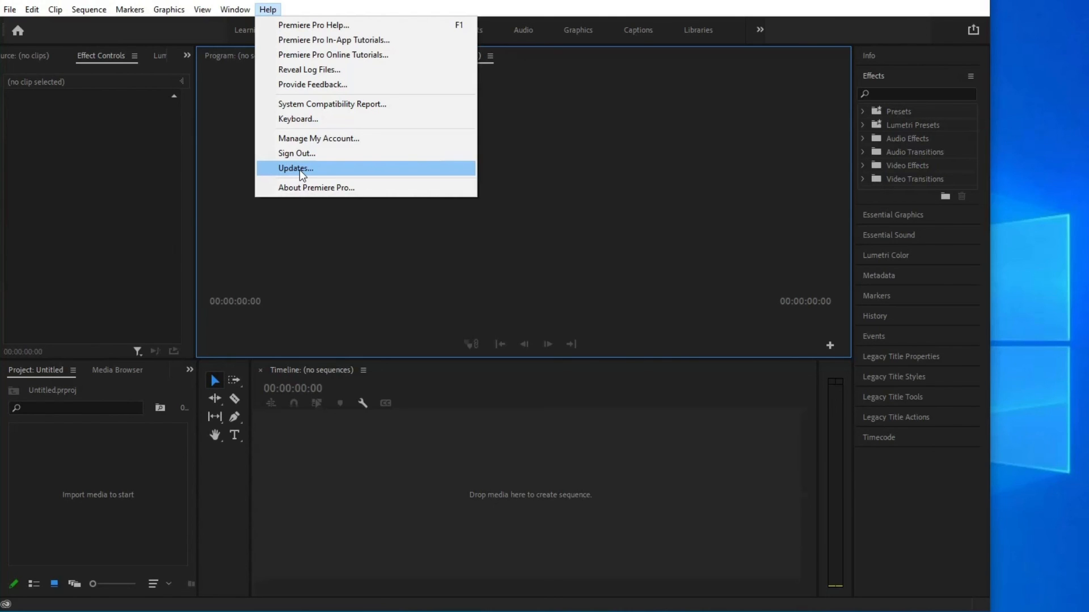
mouse_move(298, 172)
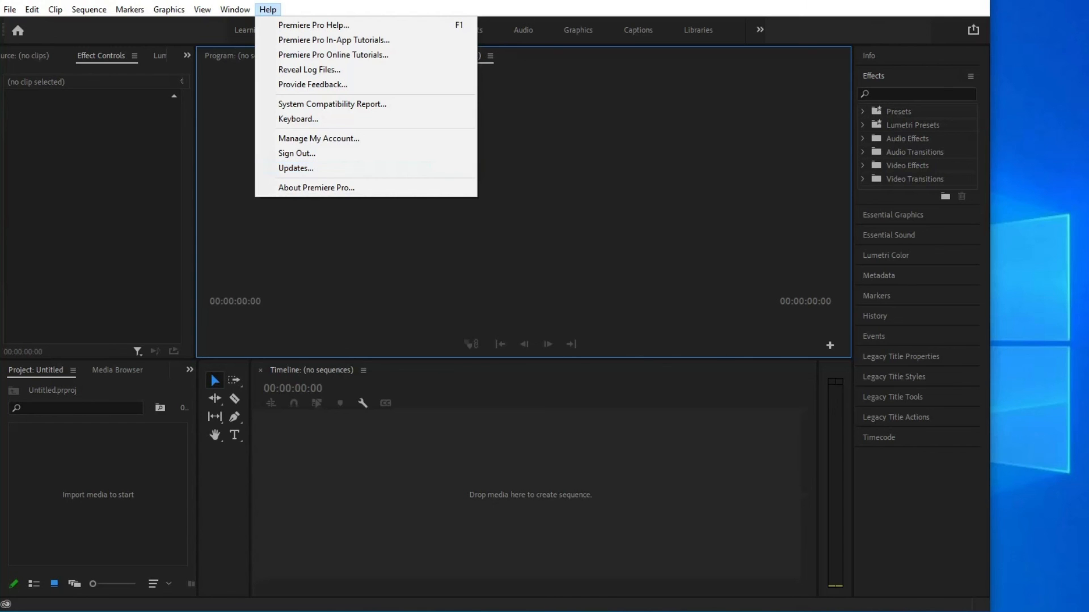